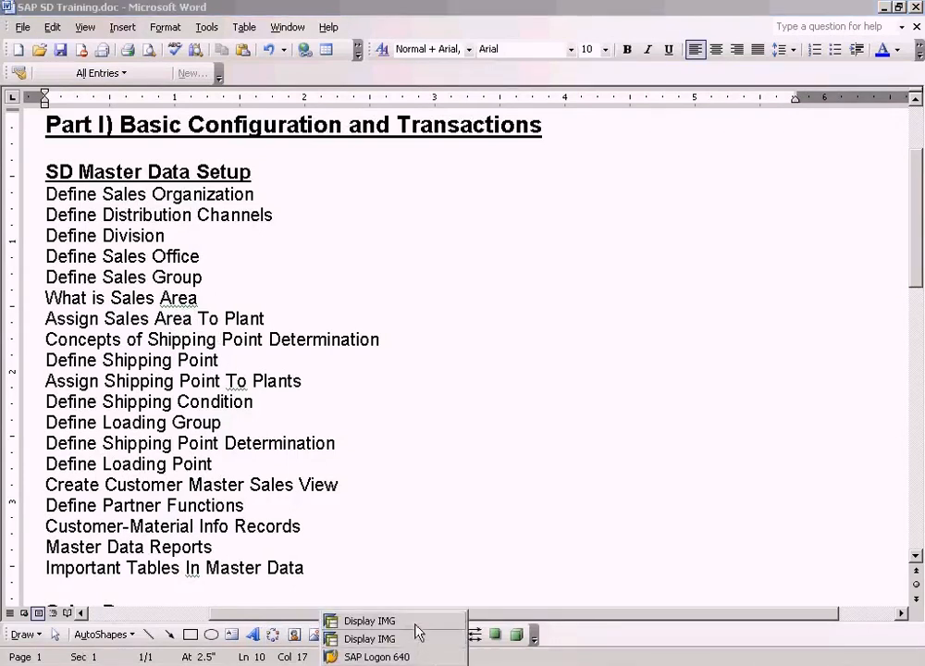
Expand Enterprise Structure > Assignment > Sales and Distribution in the SPRO Implementation Guide.
click(368, 620)
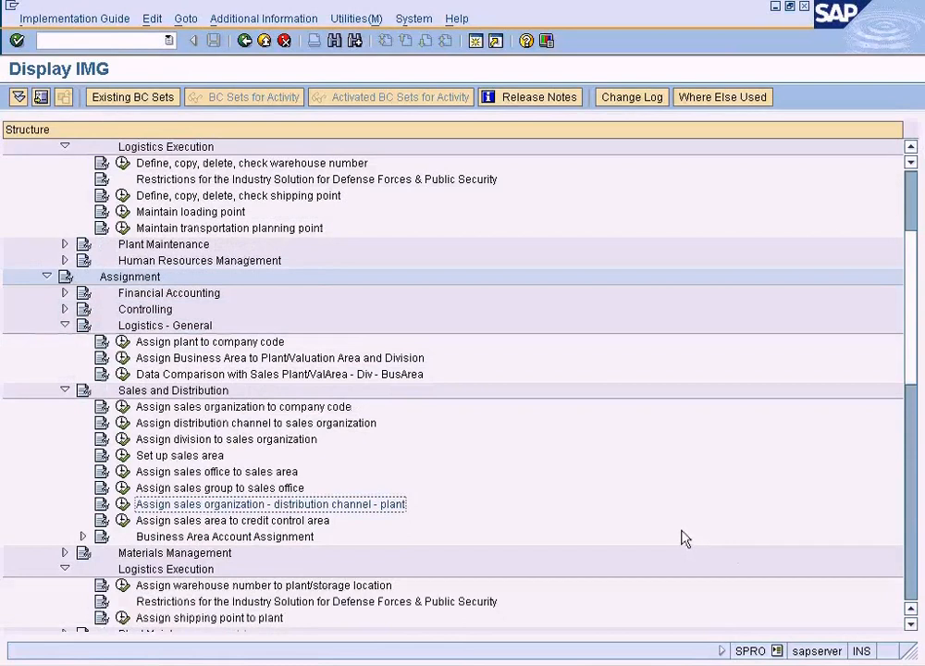
mouse_move(203, 511)
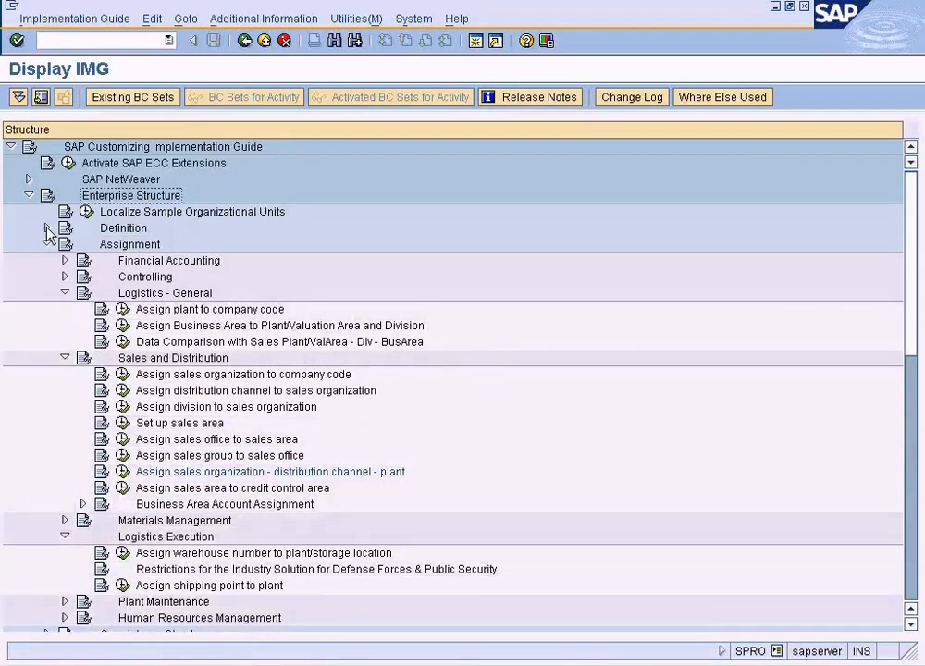
click(130, 244)
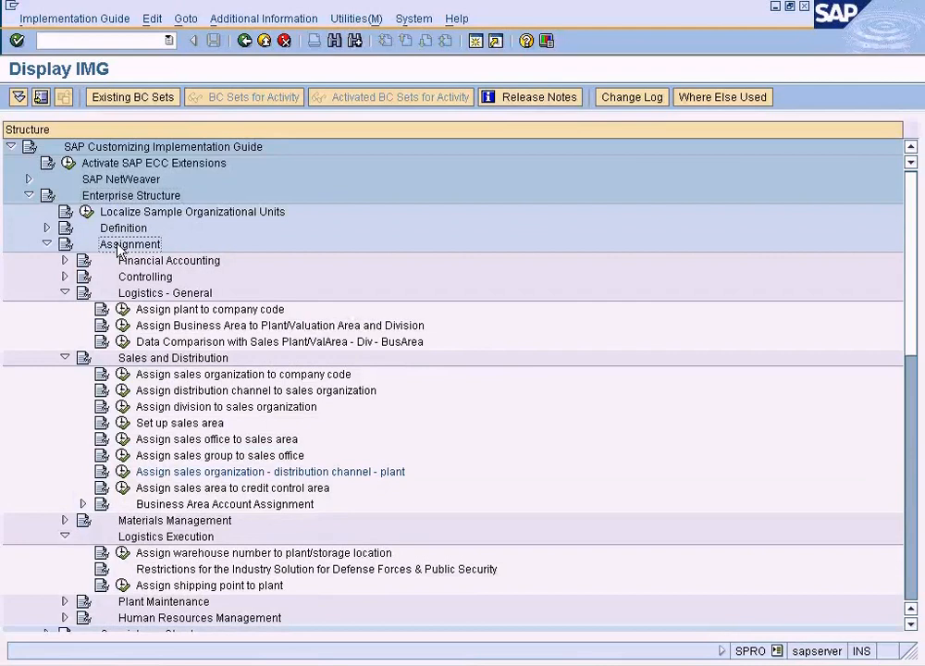
click(173, 358)
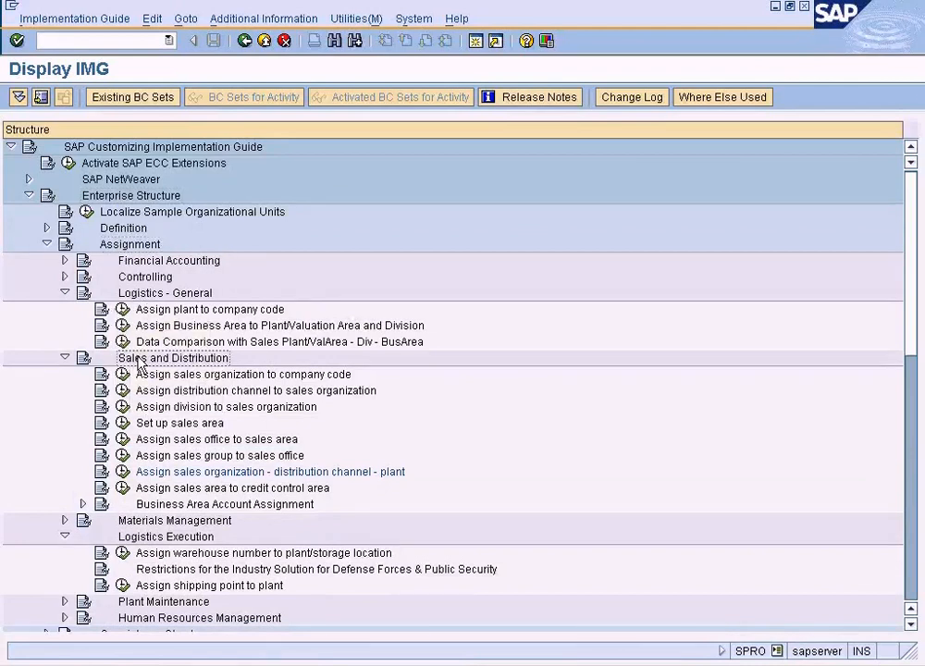
click(269, 472)
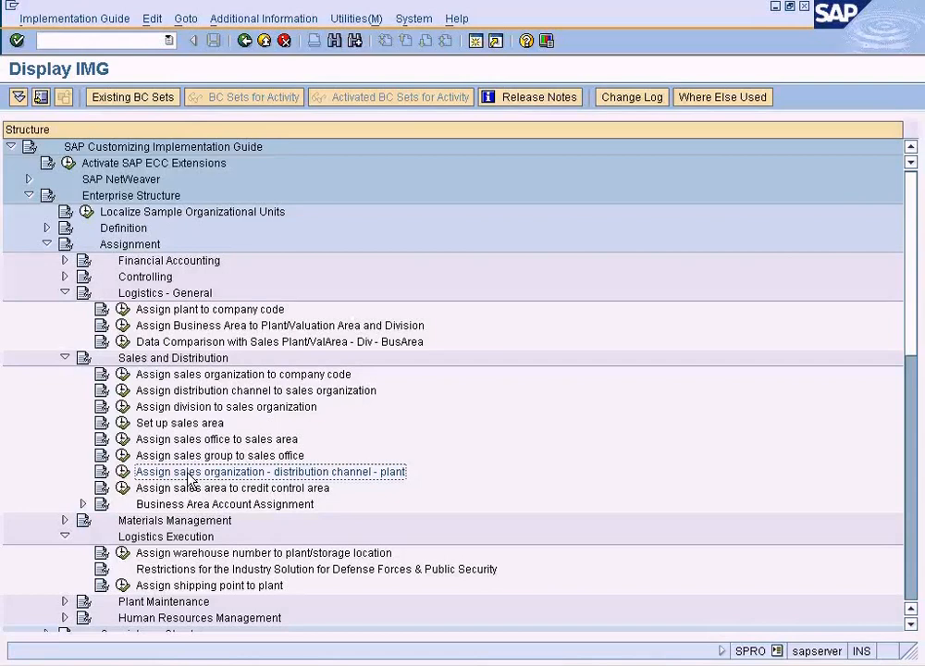
Add a new entry linking sales organization NY, distribution channel RE and plant NY.
double_click(270, 472)
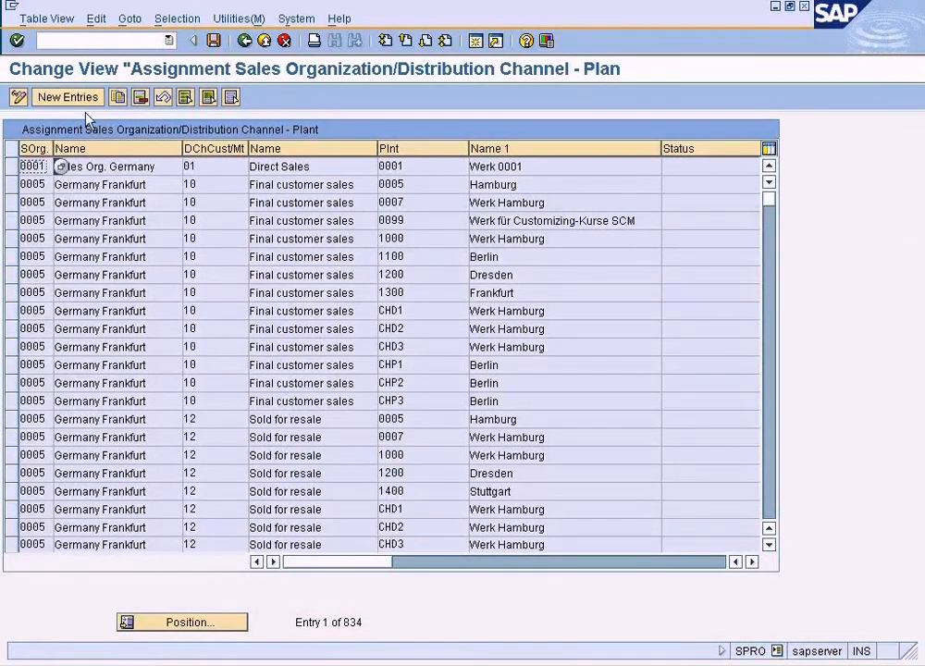
click(67, 96)
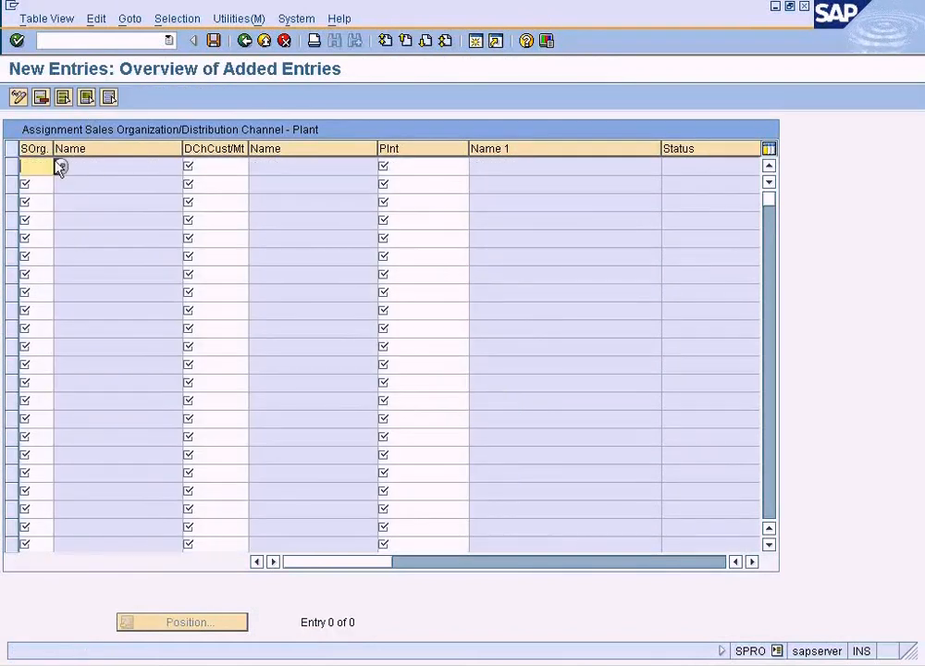
click(60, 165)
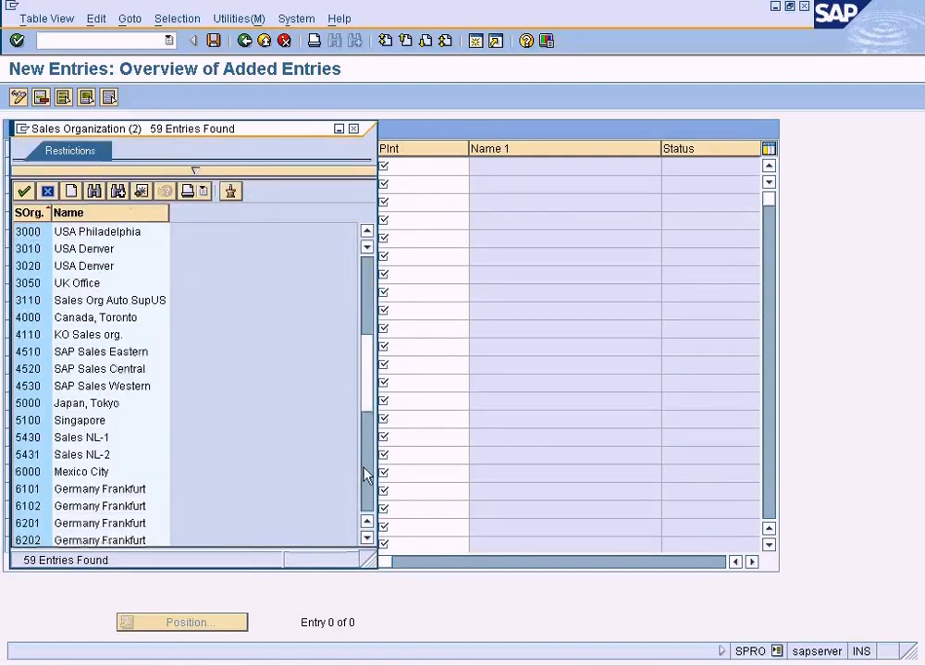
scroll(down, 3)
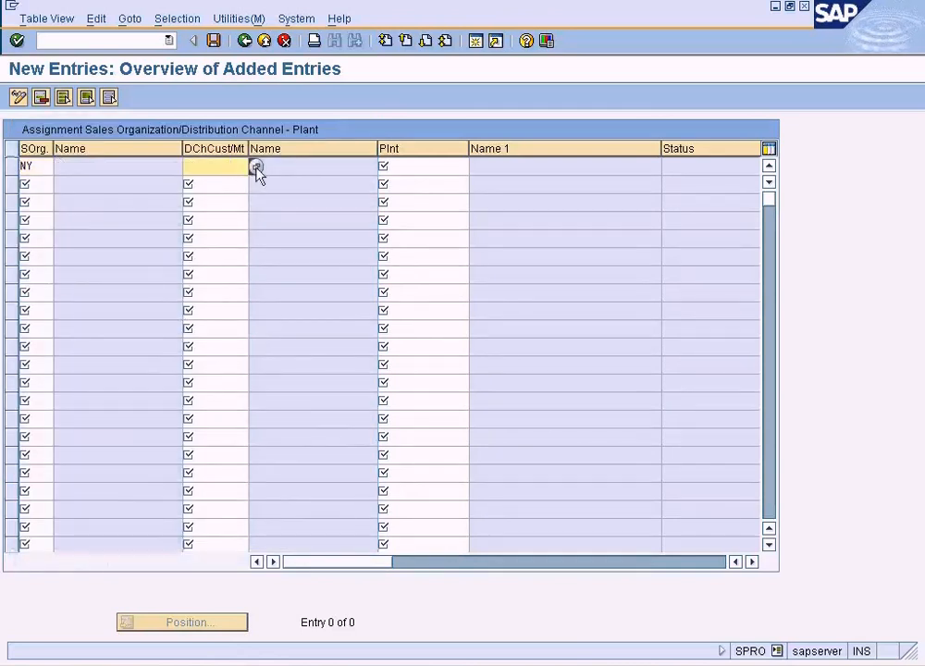
click(258, 167)
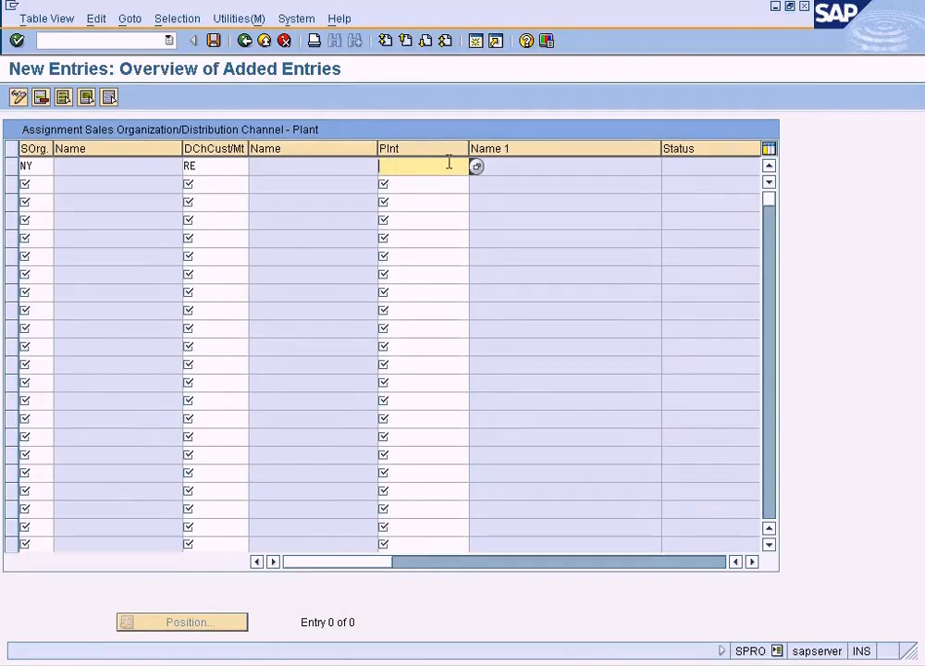
text(NY)
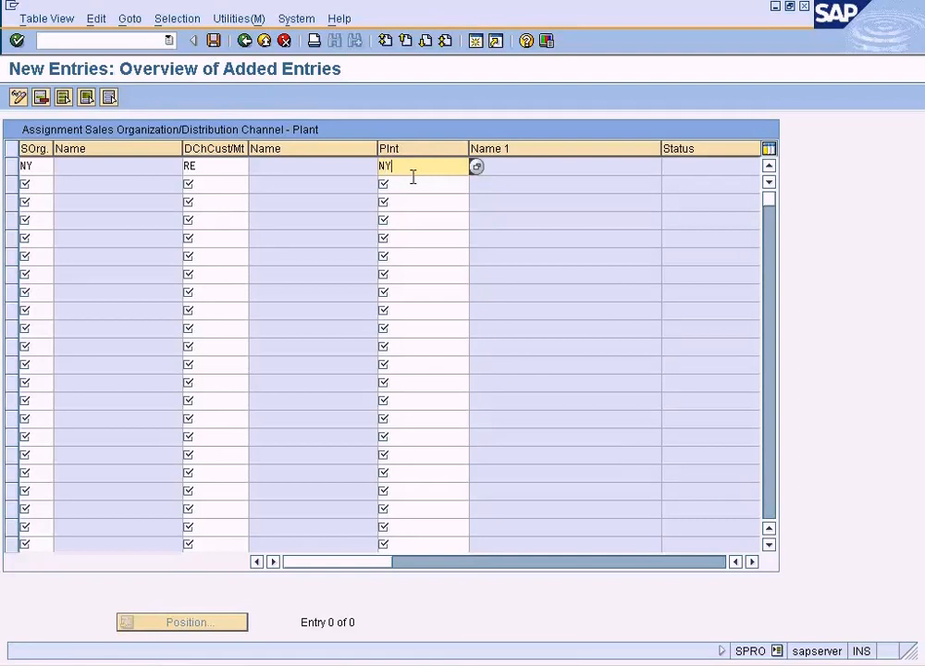
click(214, 39)
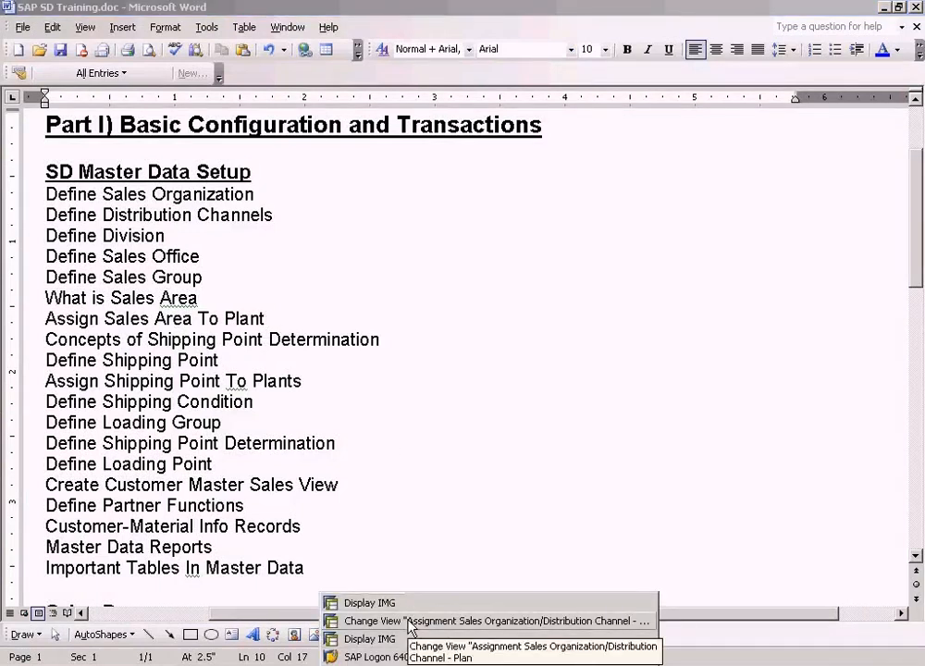
Highlight 'Assign Shipping Point To Plants' in the Word outline, then return to SAP's assignment table.
click(526, 621)
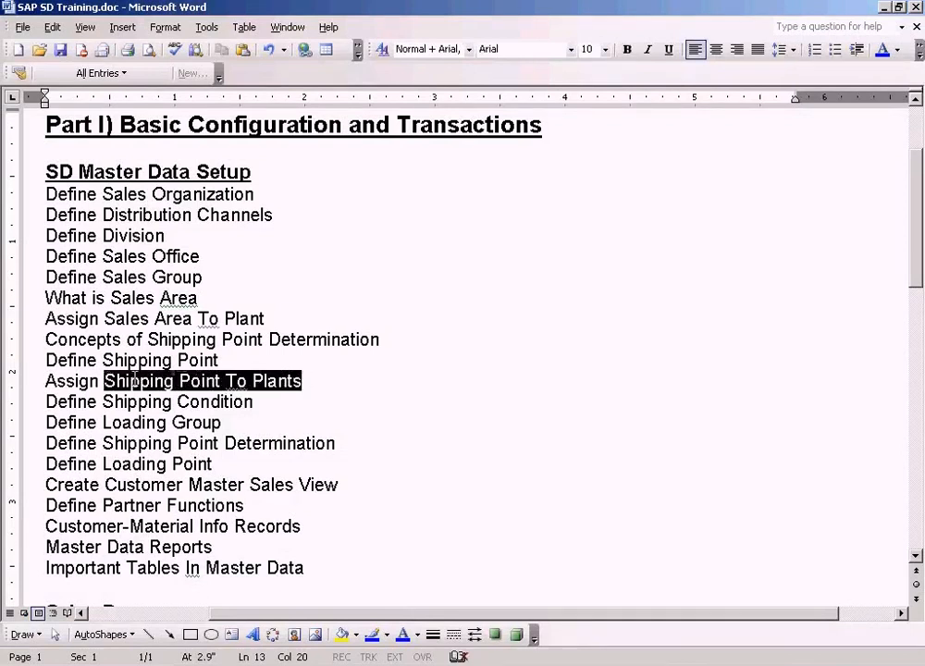
triple_click(173, 380)
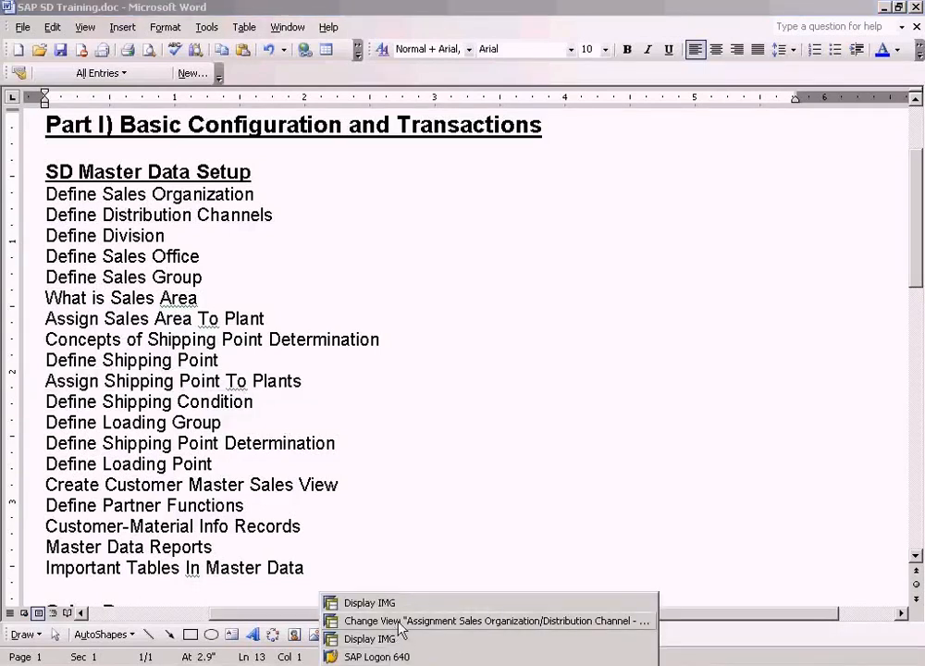
click(497, 620)
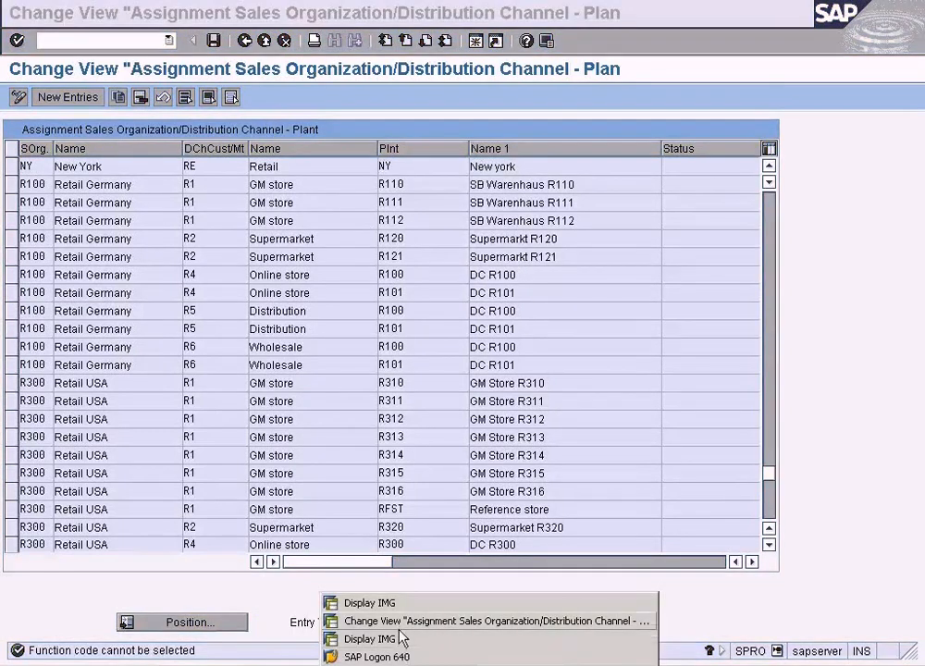
Reach Logistics Execution's 'Assign shipping point to plant' activity in the Implementation Guide.
click(368, 602)
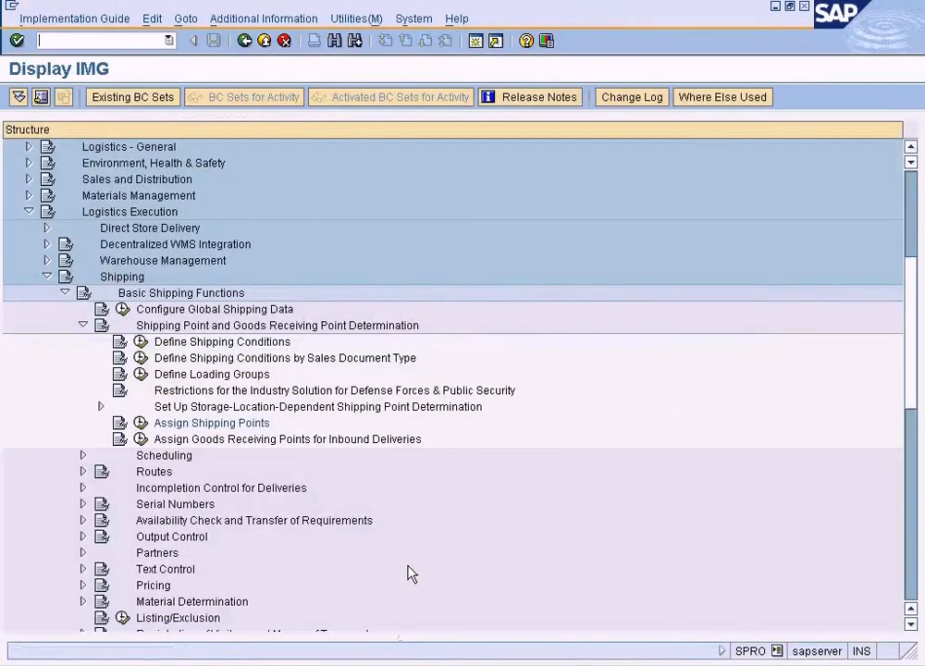
right_click(412, 571)
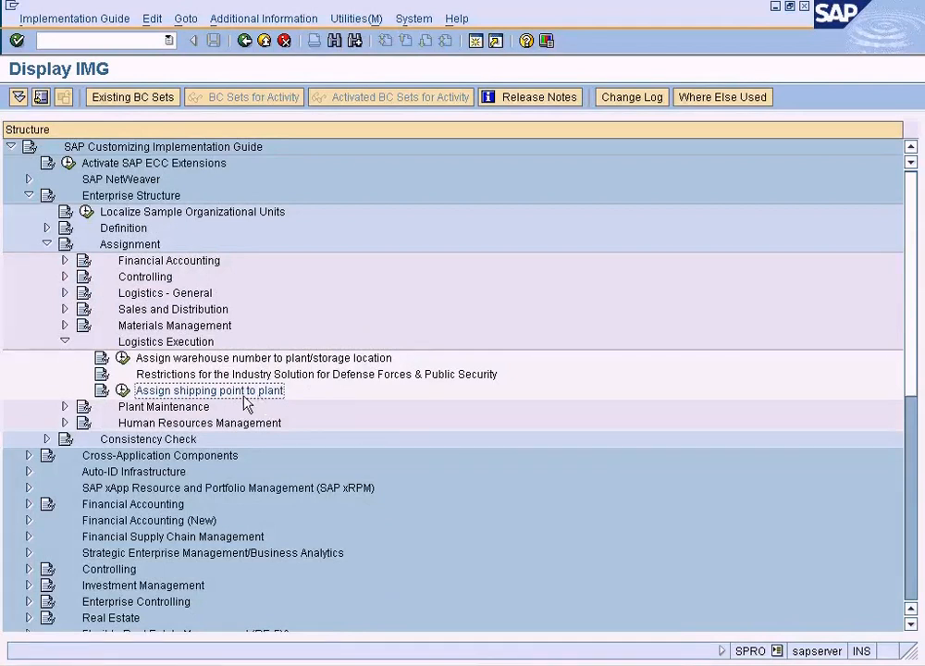
mouse_move(243, 404)
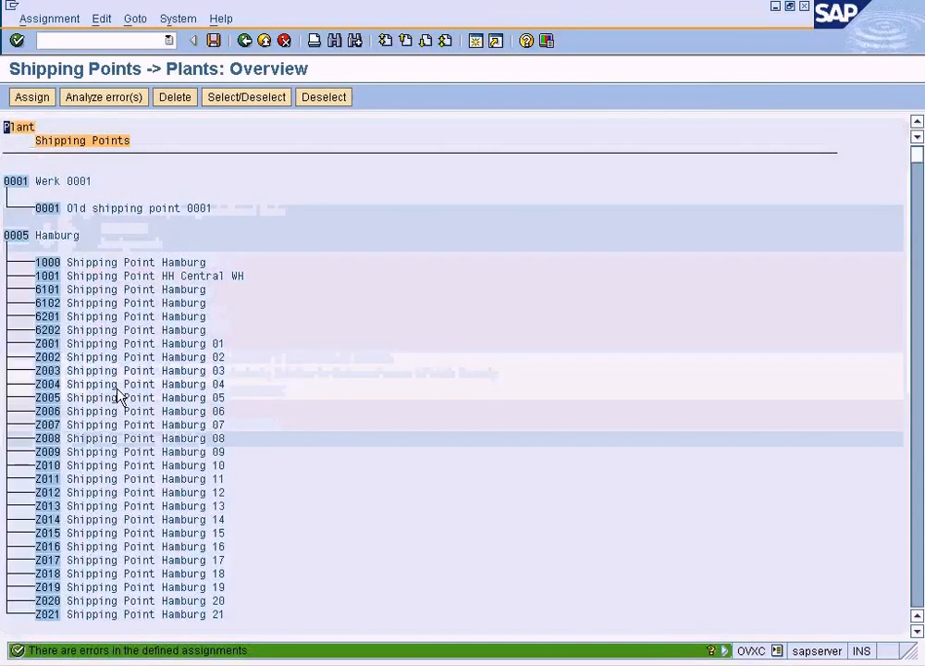
Scroll the Shipping Points -> Plants overview down and select plant NY New york.
scroll(down, 3)
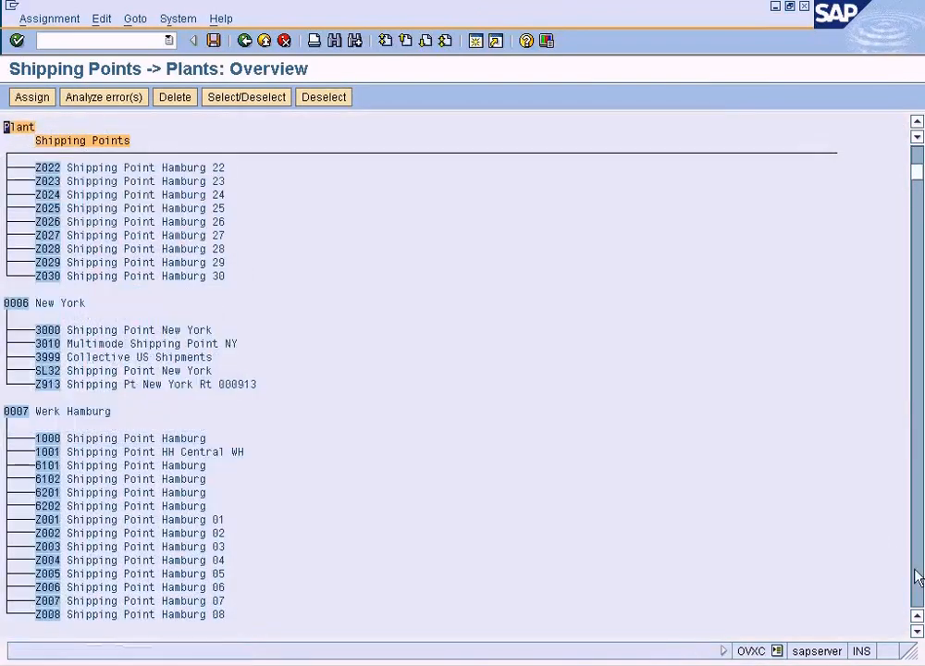
scroll(down, 3)
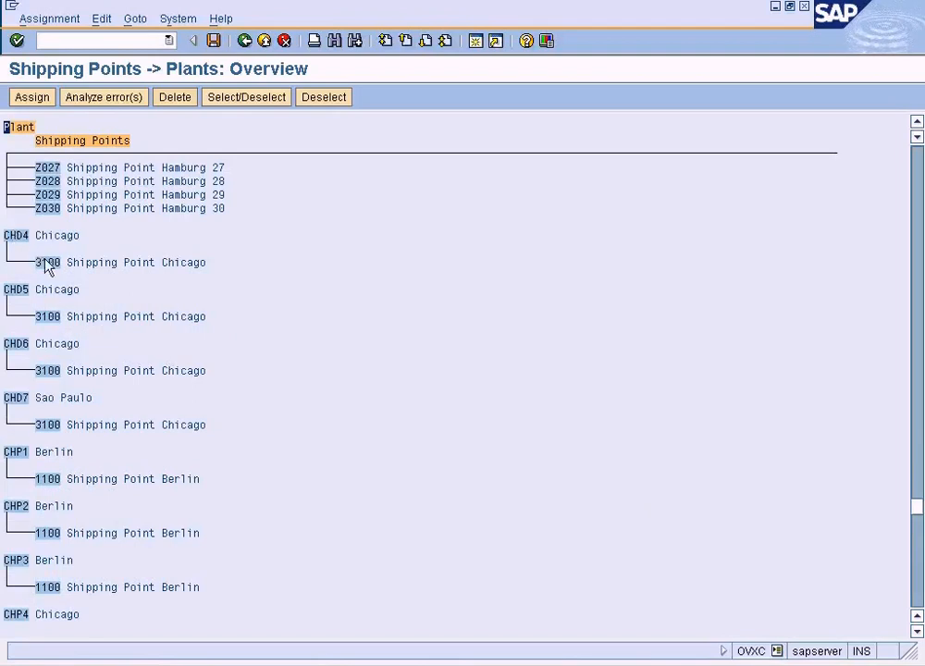
mouse_move(10, 297)
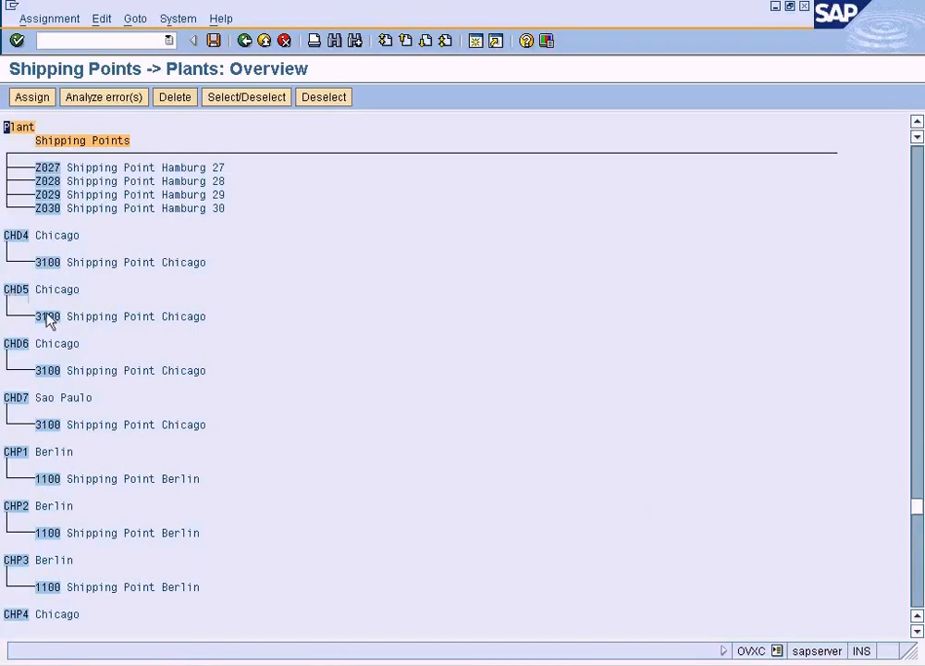
mouse_move(851, 469)
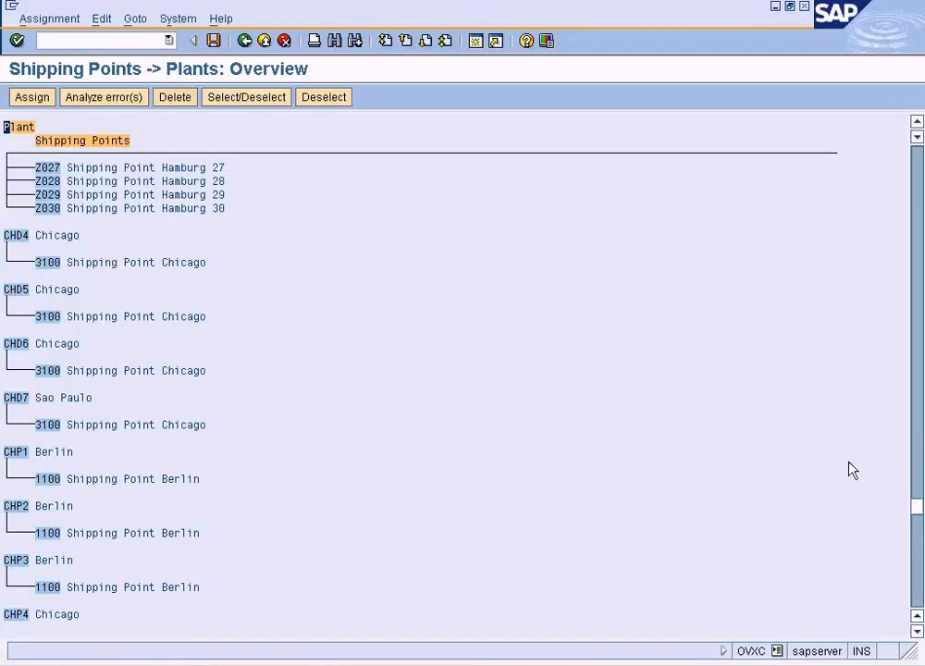
scroll(down, 3)
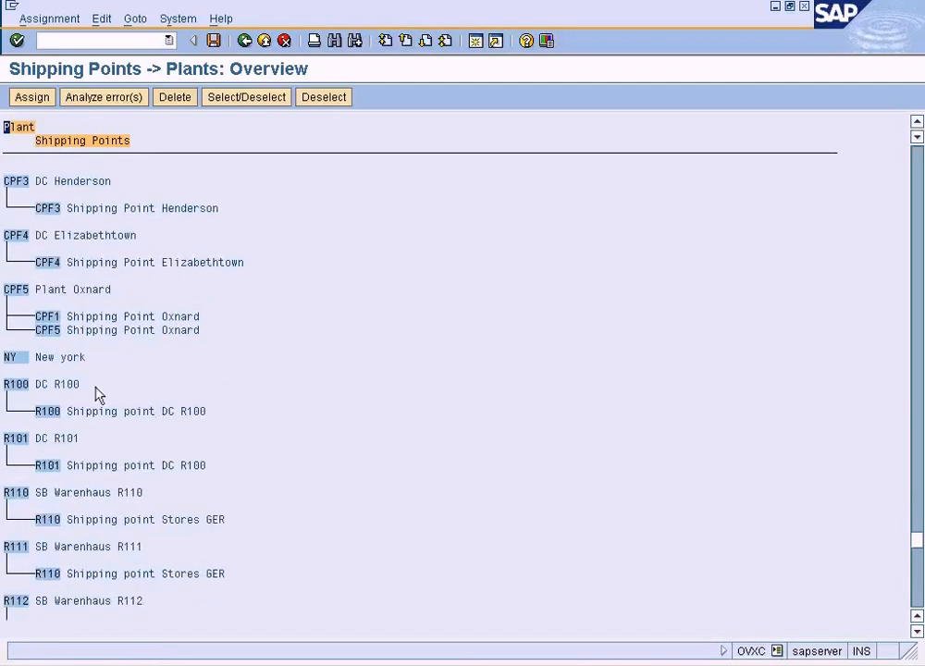
click(16, 356)
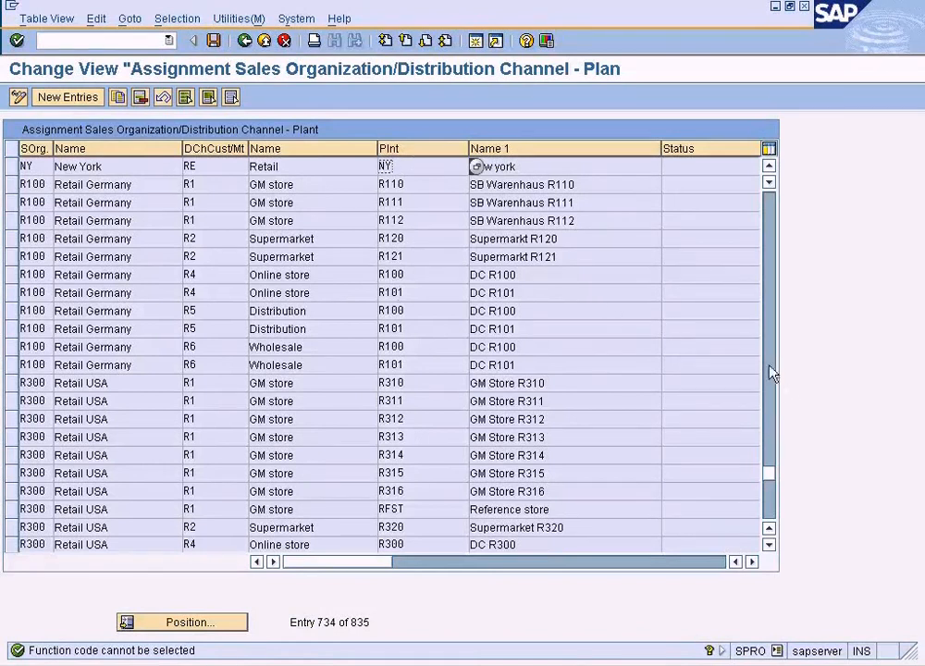
Switch back to the Shipping Points -> Plants overview session showing plant NY New york.
scroll(down, 3)
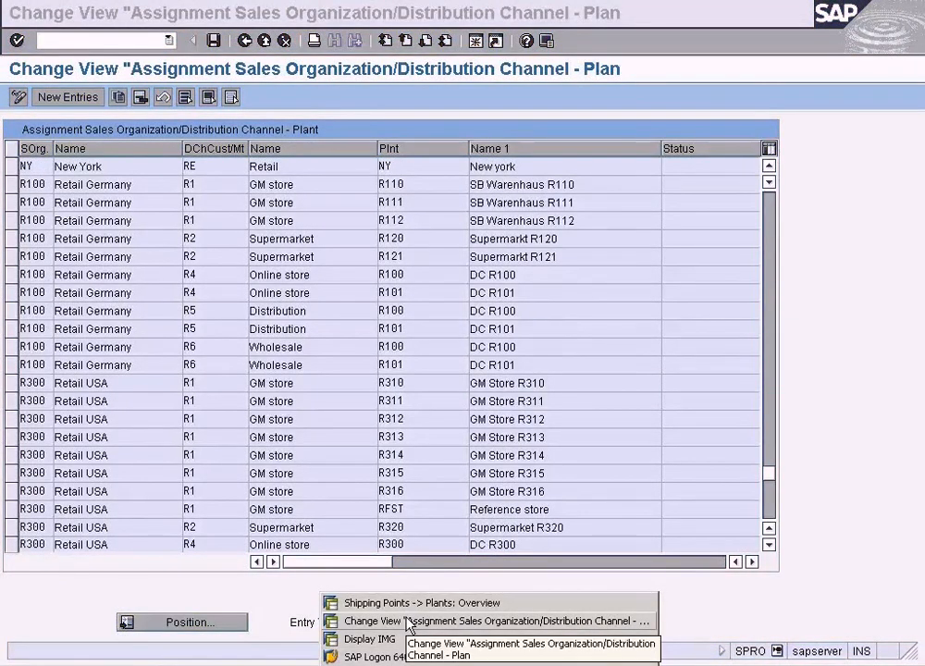
click(416, 602)
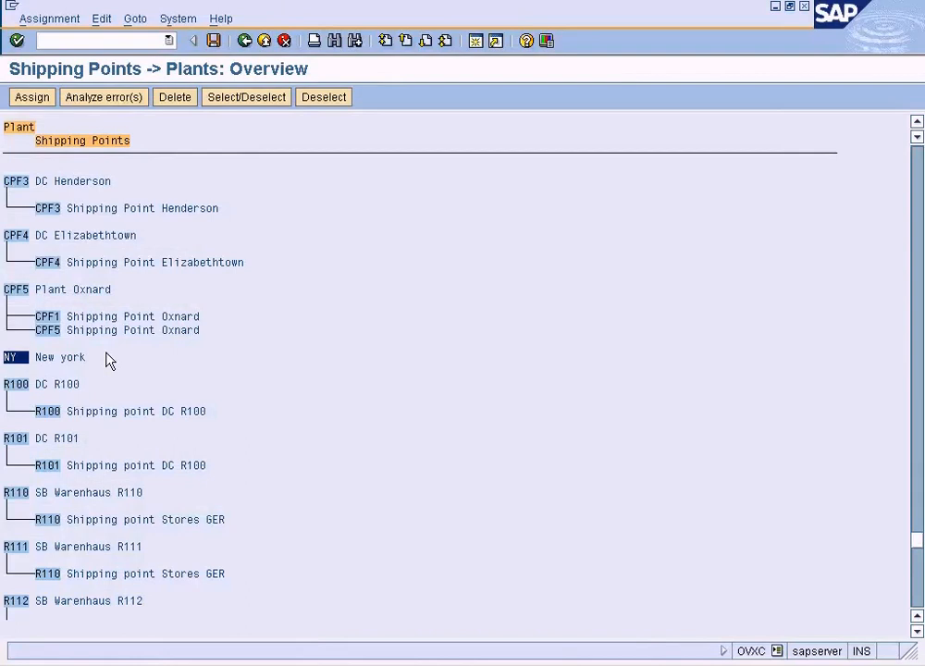
mouse_move(121, 355)
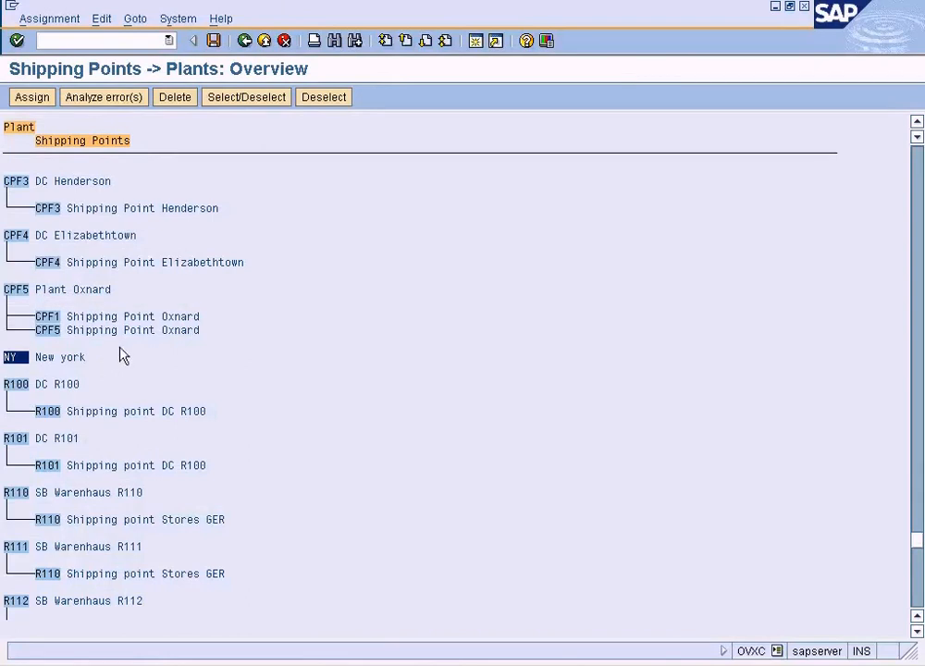
mouse_move(109, 384)
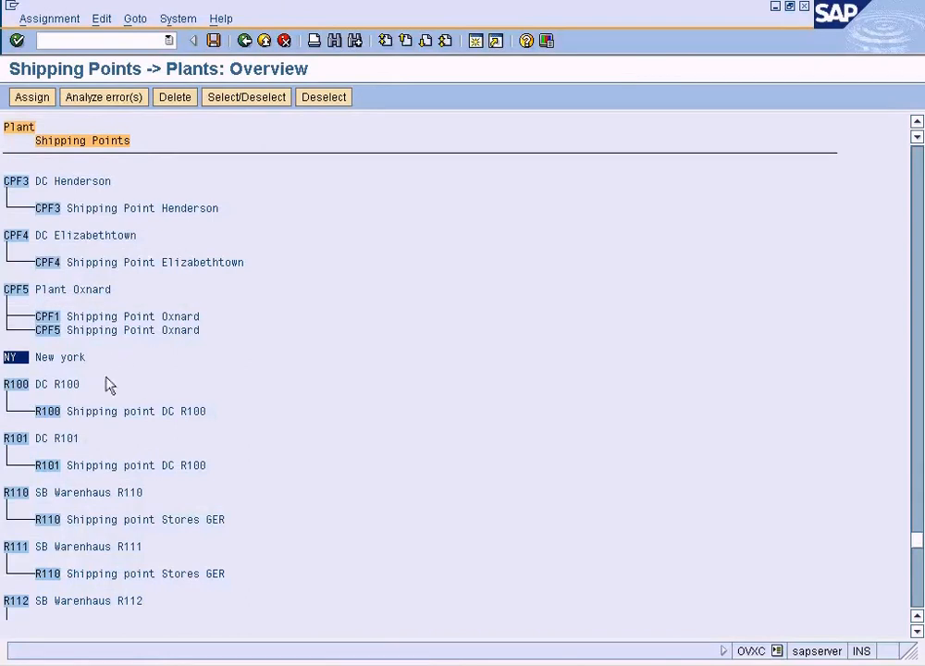
mouse_move(115, 390)
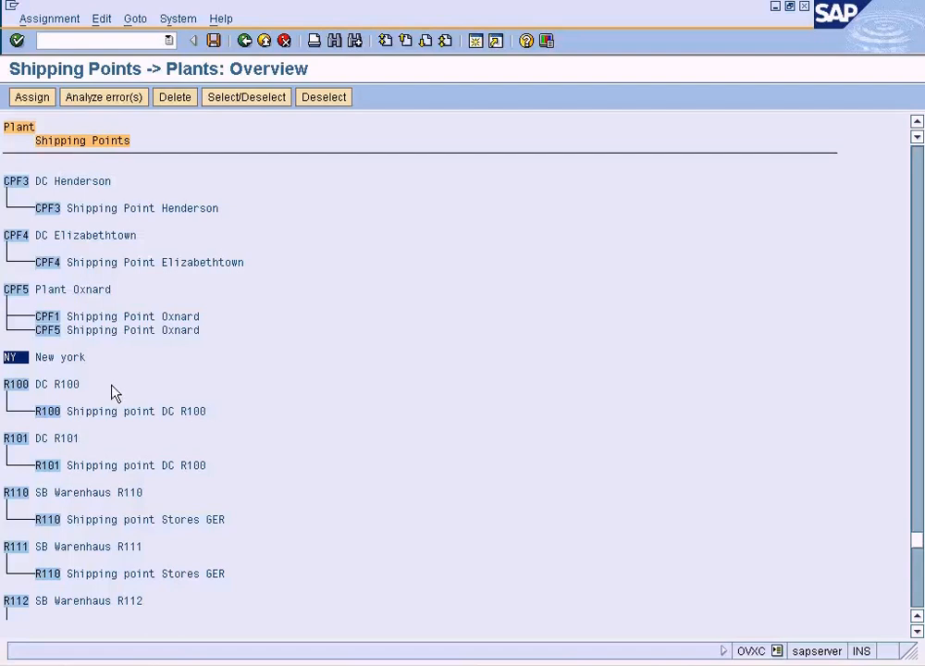
mouse_move(217, 399)
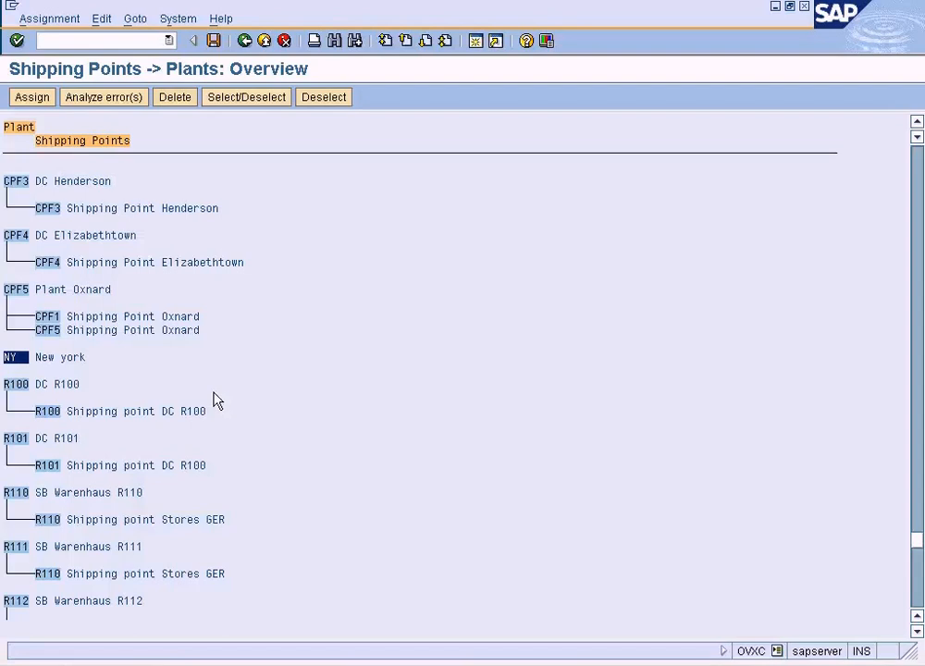
mouse_move(410, 483)
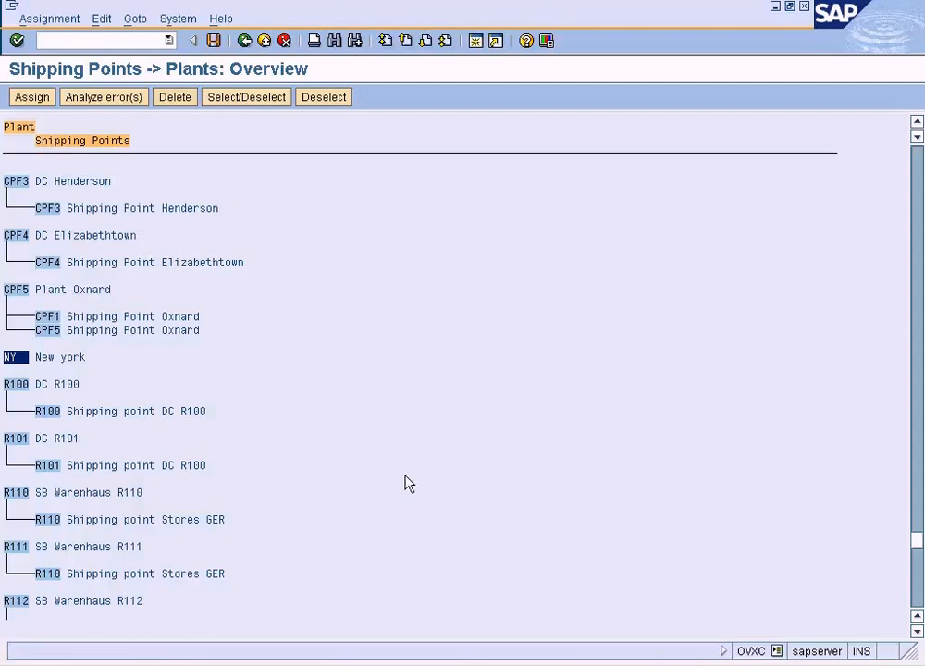
mouse_move(290, 423)
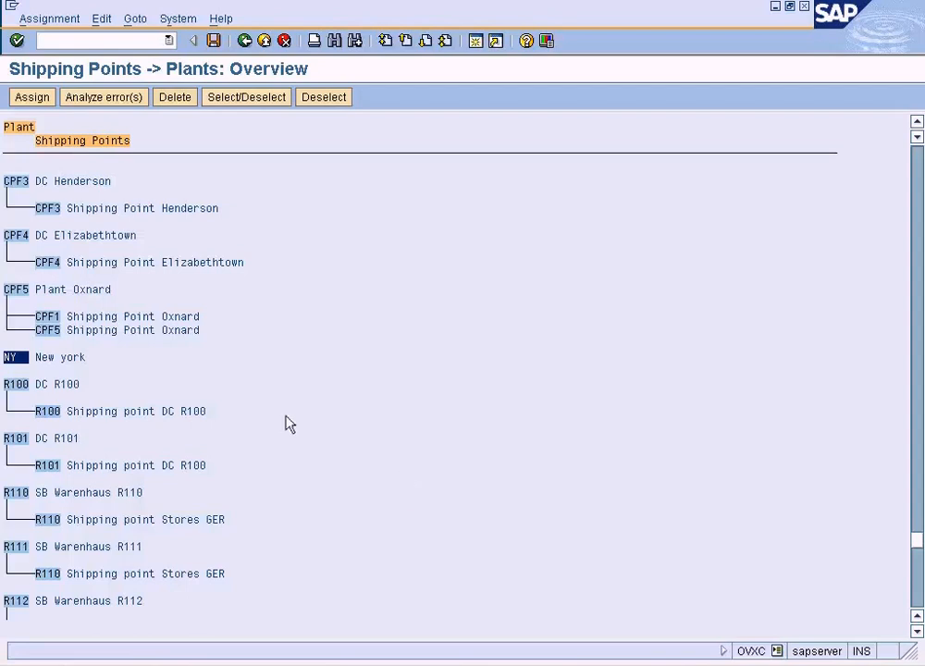
mouse_move(310, 422)
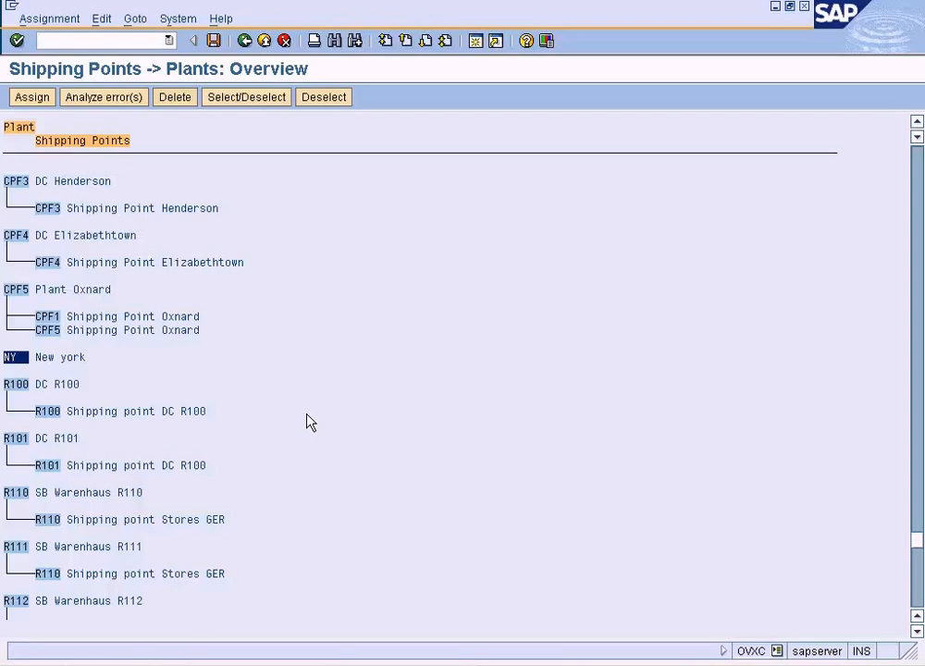
mouse_move(663, 657)
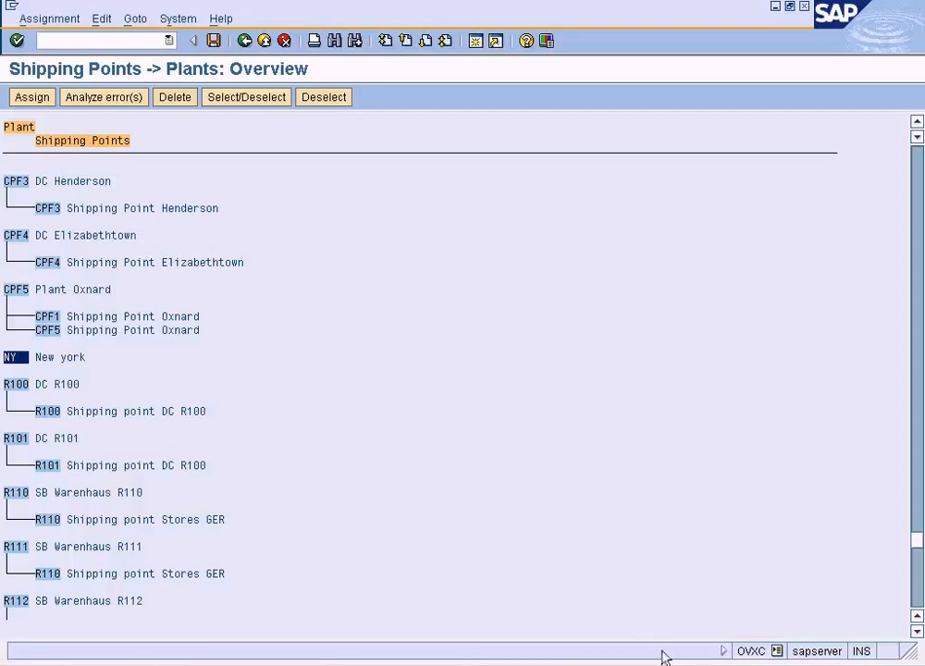
mouse_move(639, 622)
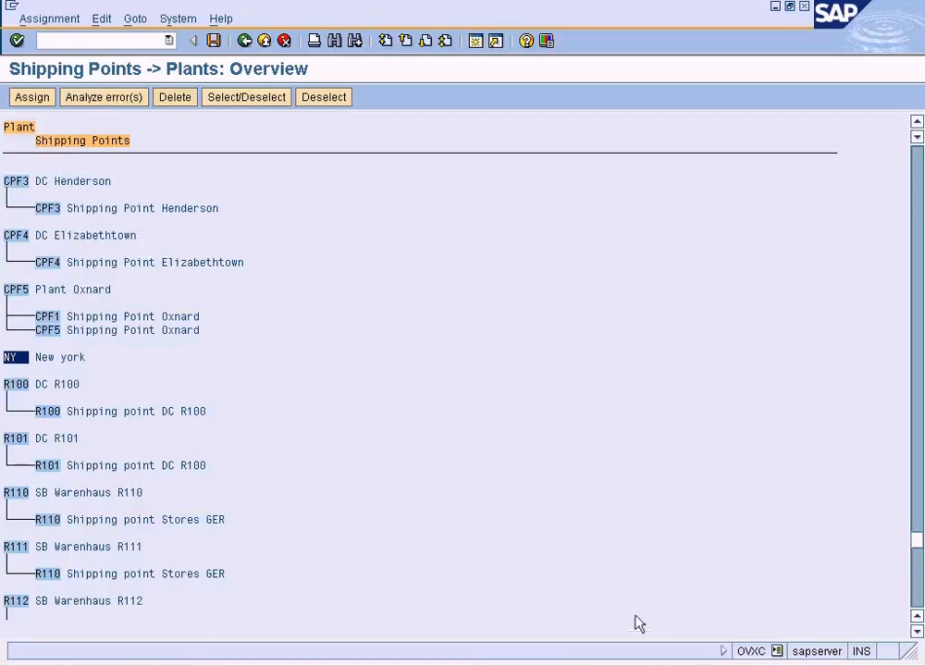